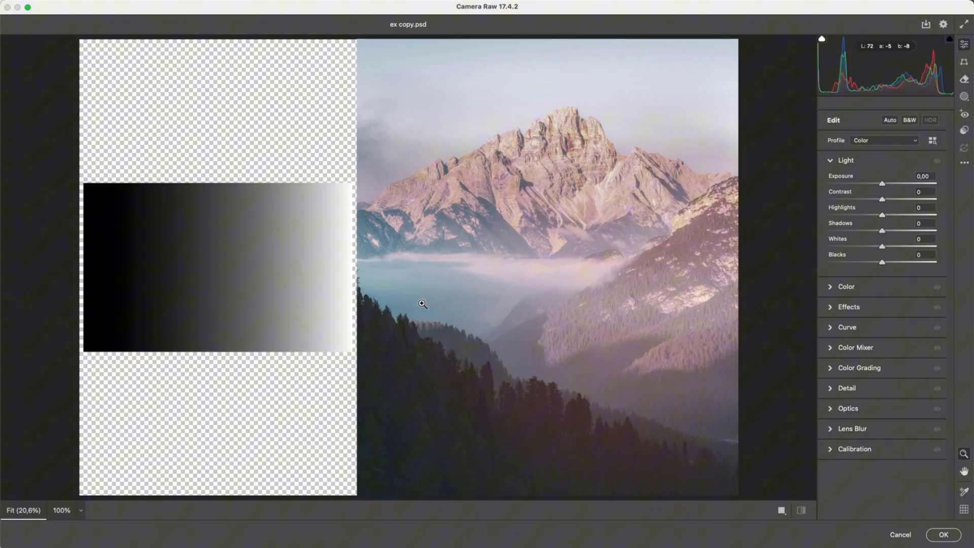
{"action": "mouse_move", "coordinate": [688, 284]}
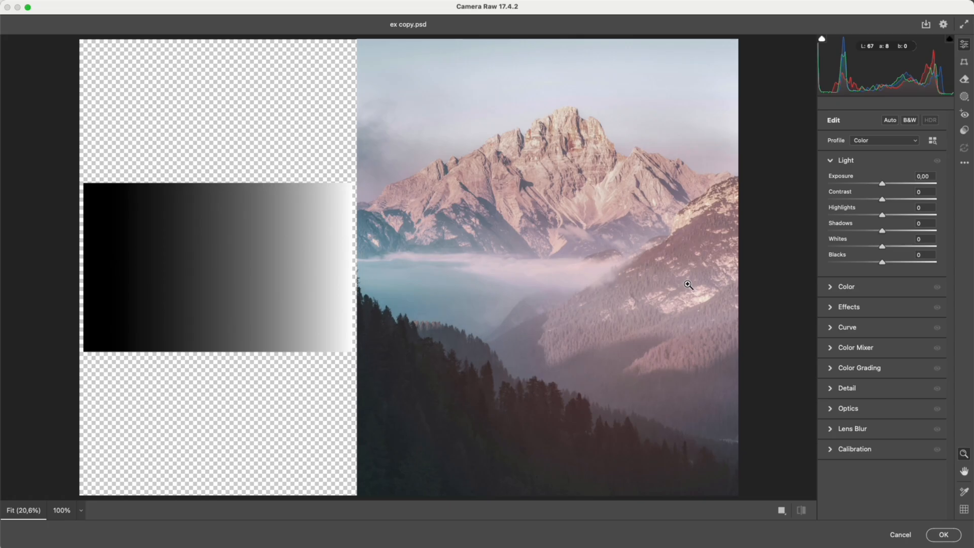
{"action": "mouse_move", "coordinate": [871, 206]}
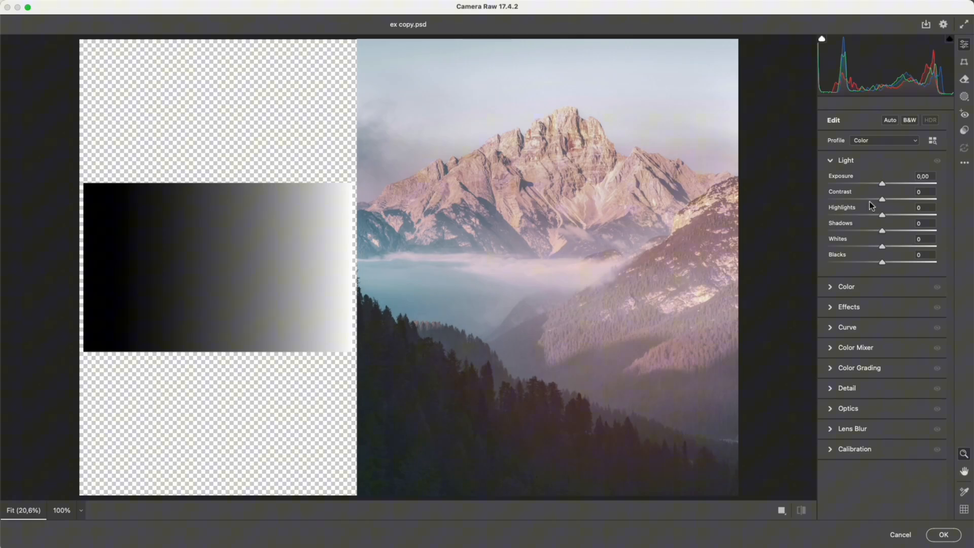
Raise Contrast to +100 to deepen the mountain photo
{"action": "left_click_drag", "start_coordinate": [882, 199], "coordinate": [936, 199]}
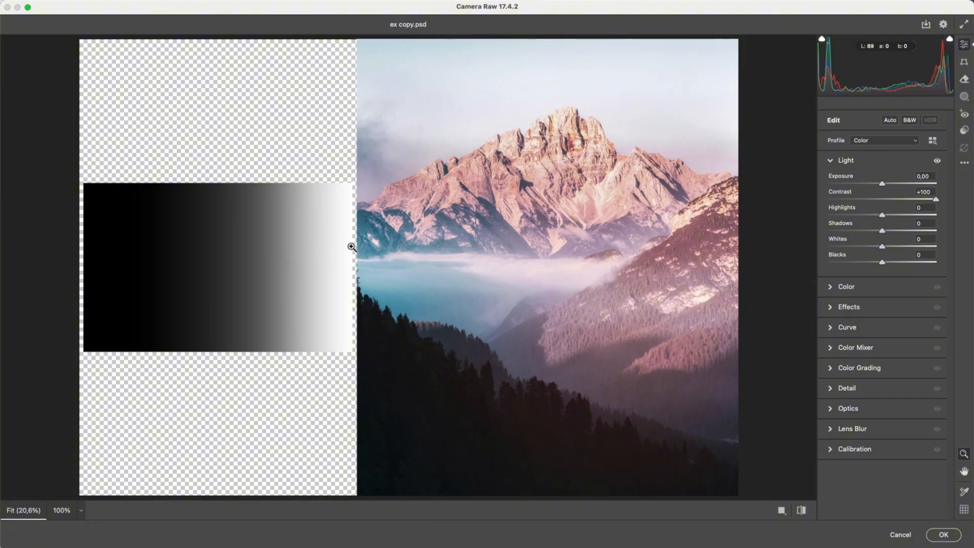
{"action": "mouse_move", "coordinate": [456, 376]}
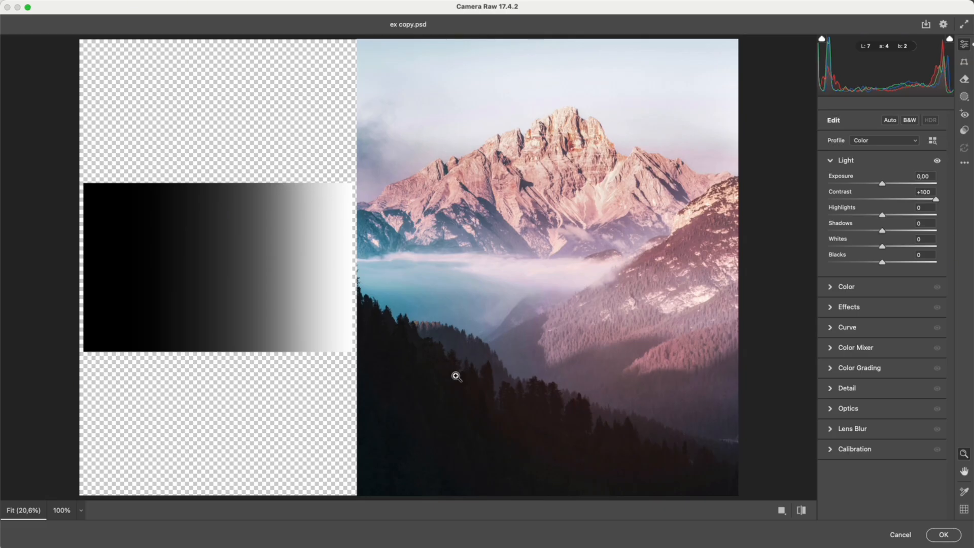
{"action": "mouse_move", "coordinate": [524, 105]}
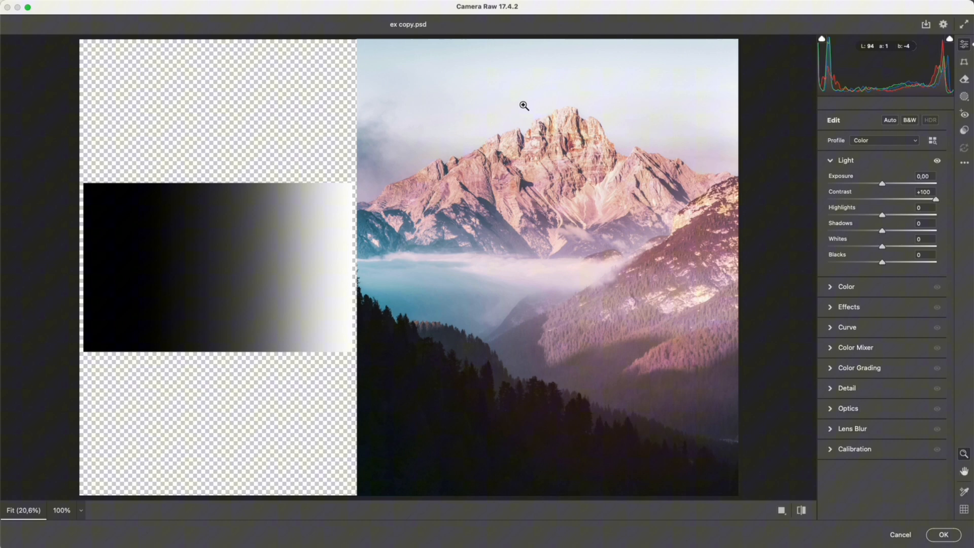
{"action": "mouse_move", "coordinate": [915, 208]}
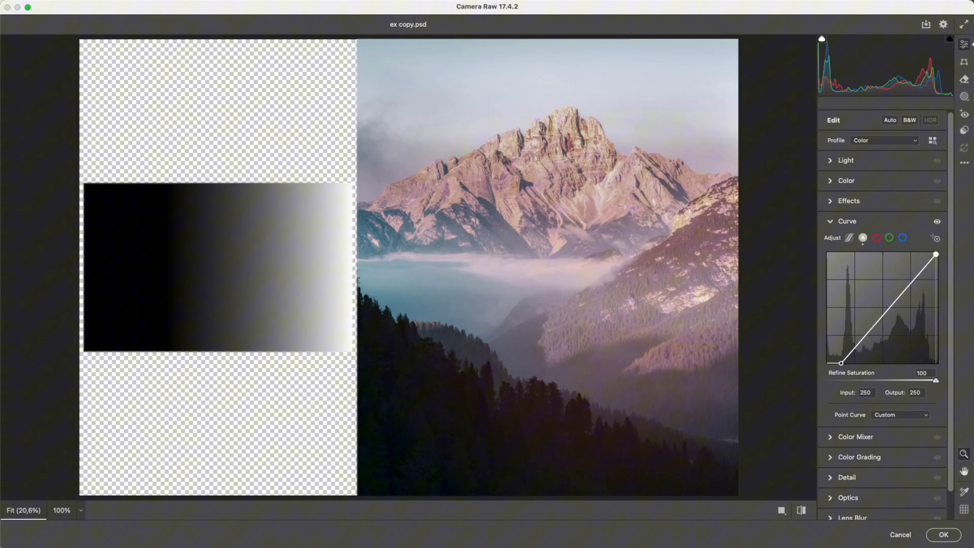
Pull the tone curve's white point to input 232 / output 255, brightening highlights
{"action": "left_click_drag", "start_coordinate": [935, 254], "coordinate": [927, 251]}
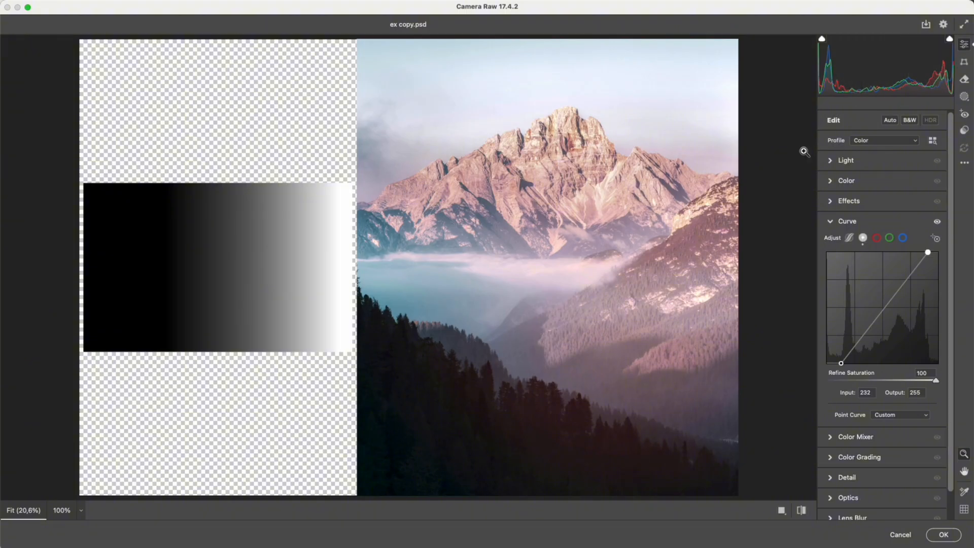
Set Dehaze to +53 in Effects to clear the mountain haze
{"action": "left_click", "coordinate": [830, 221]}
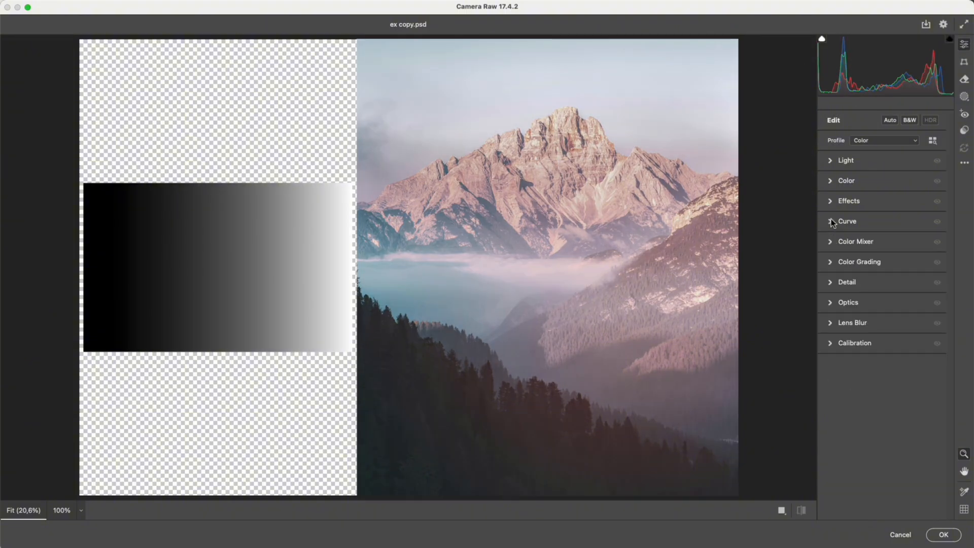
{"action": "left_click", "coordinate": [848, 201]}
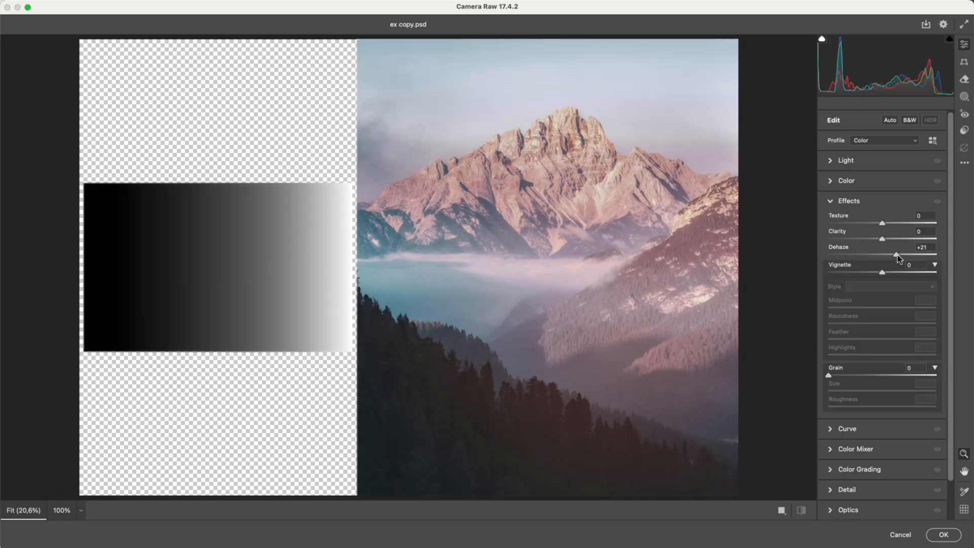
{"action": "left_click_drag", "start_coordinate": [895, 255], "coordinate": [912, 254]}
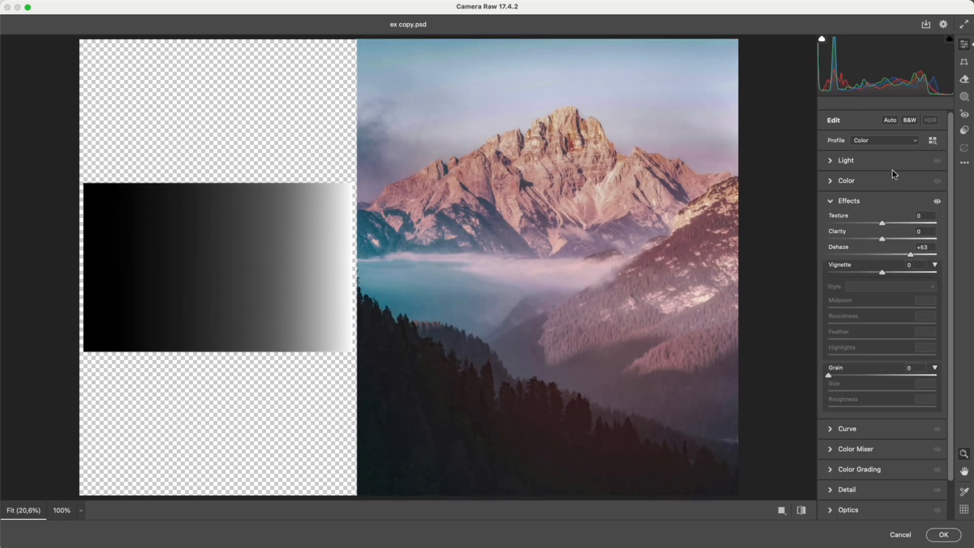
{"action": "mouse_move", "coordinate": [940, 93]}
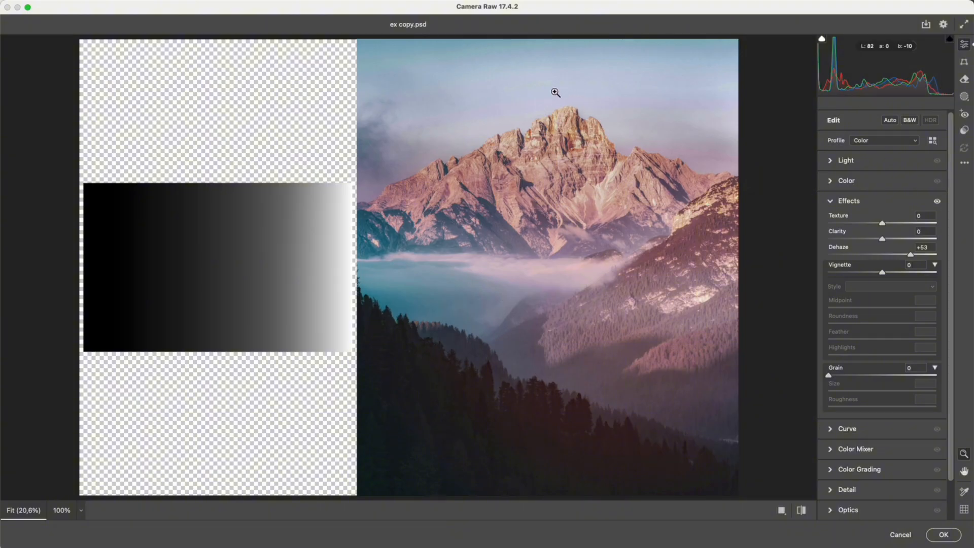
{"action": "mouse_move", "coordinate": [416, 153]}
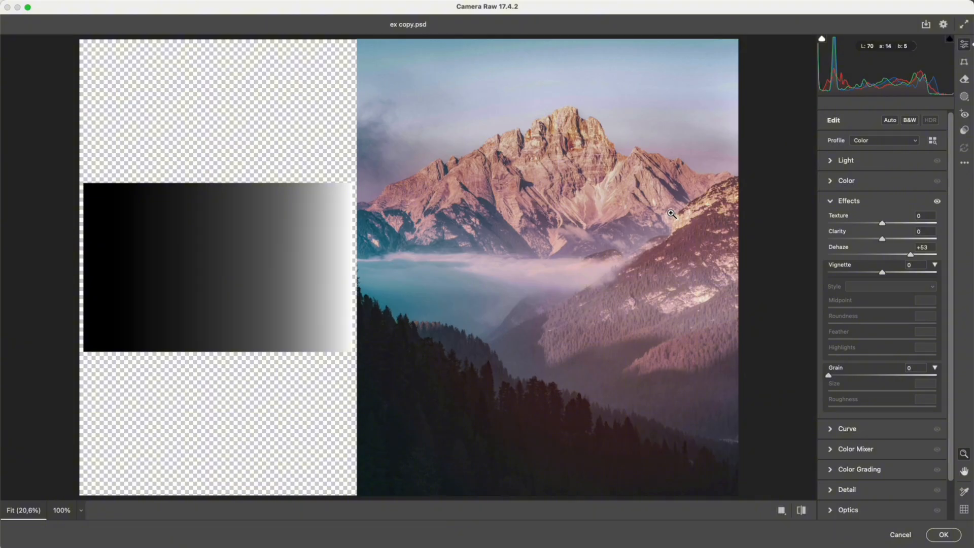
{"action": "mouse_move", "coordinate": [767, 207]}
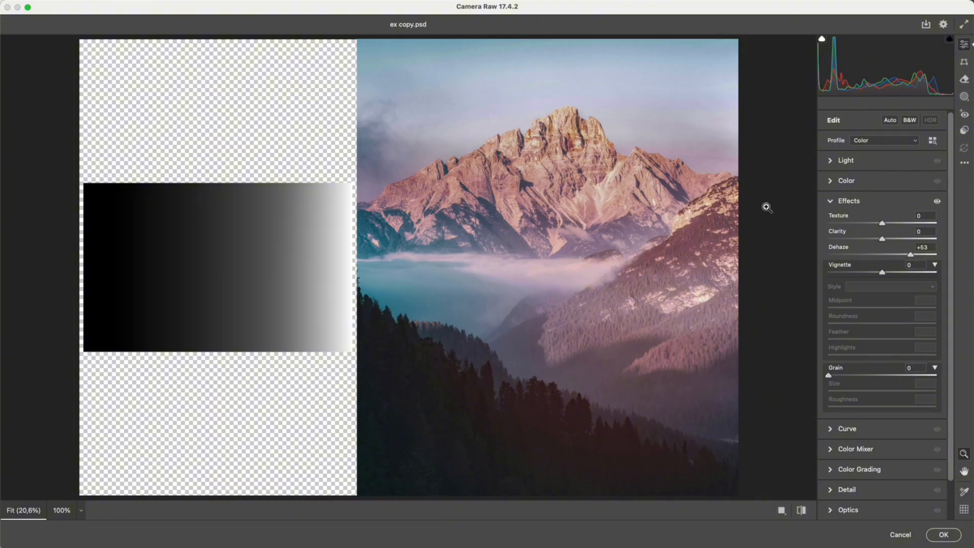
Lower Vibrance to -25 and Saturation to -17, then view before/after side by side
{"action": "left_click", "coordinate": [846, 180]}
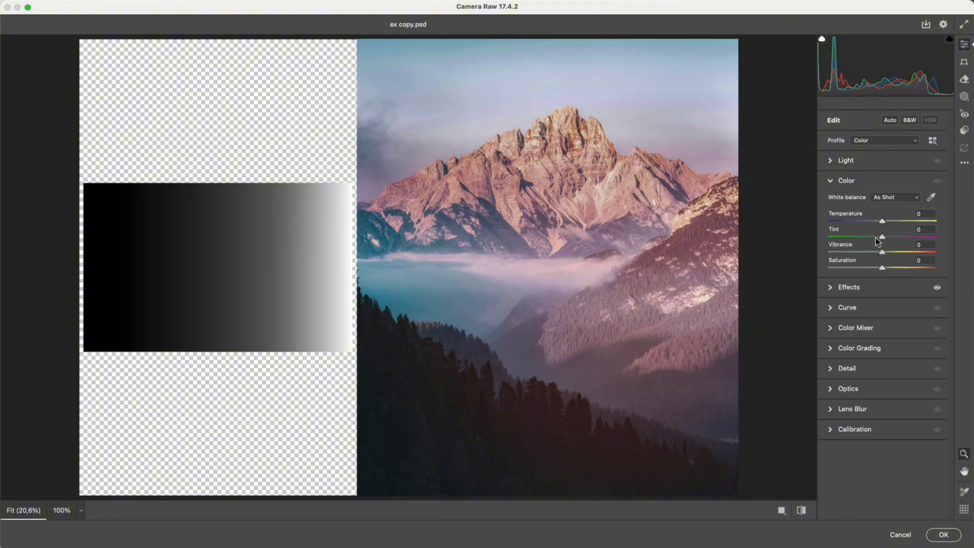
{"action": "left_click_drag", "start_coordinate": [882, 251], "coordinate": [868, 252]}
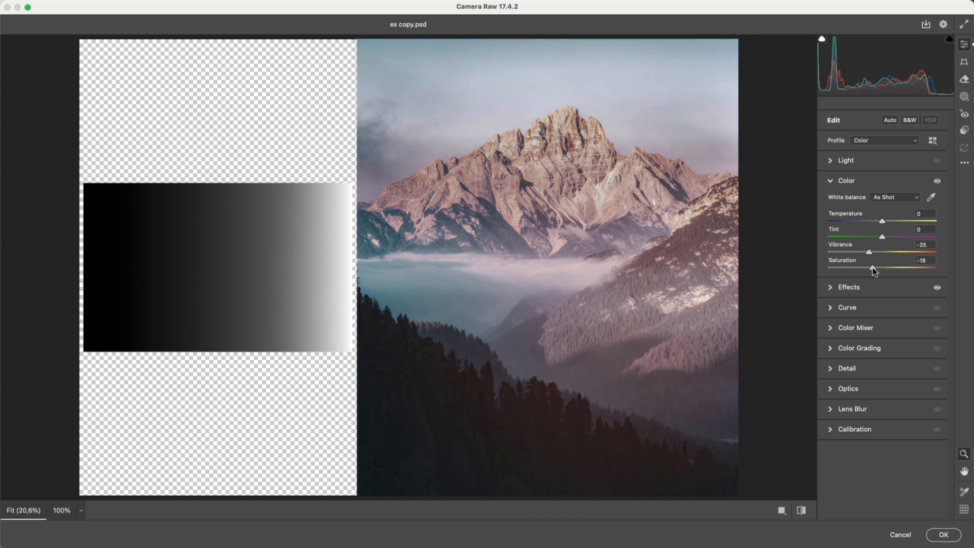
{"action": "left_click", "coordinate": [783, 511]}
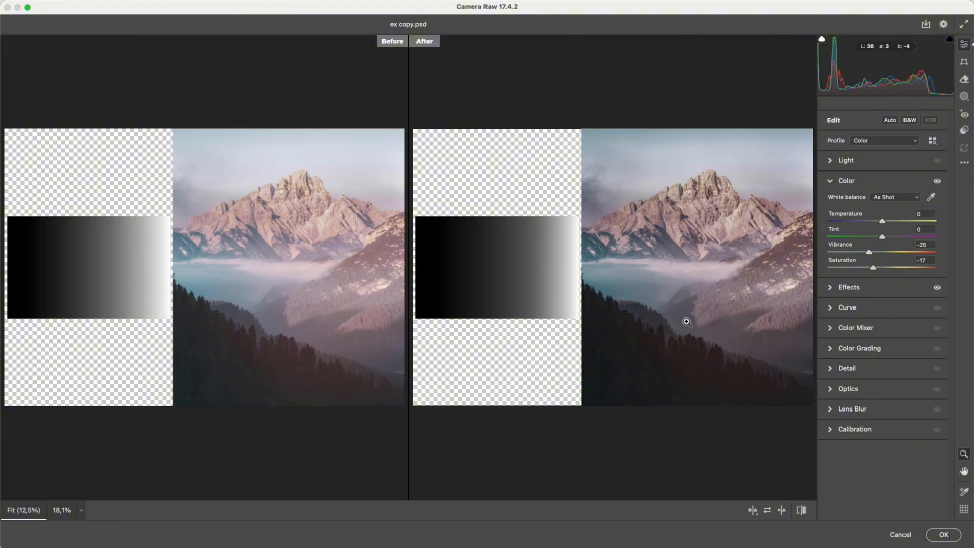
{"action": "mouse_move", "coordinate": [699, 278]}
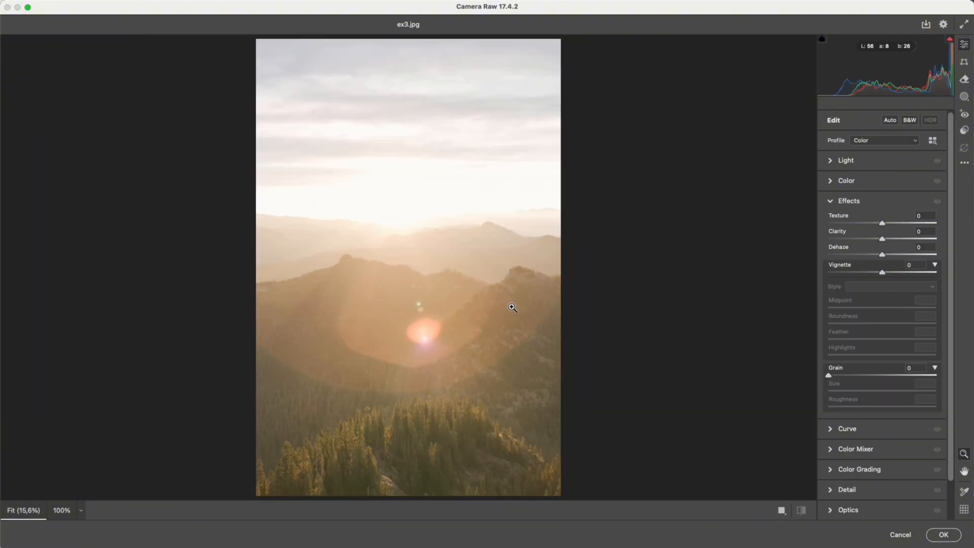
{"action": "mouse_move", "coordinate": [640, 196]}
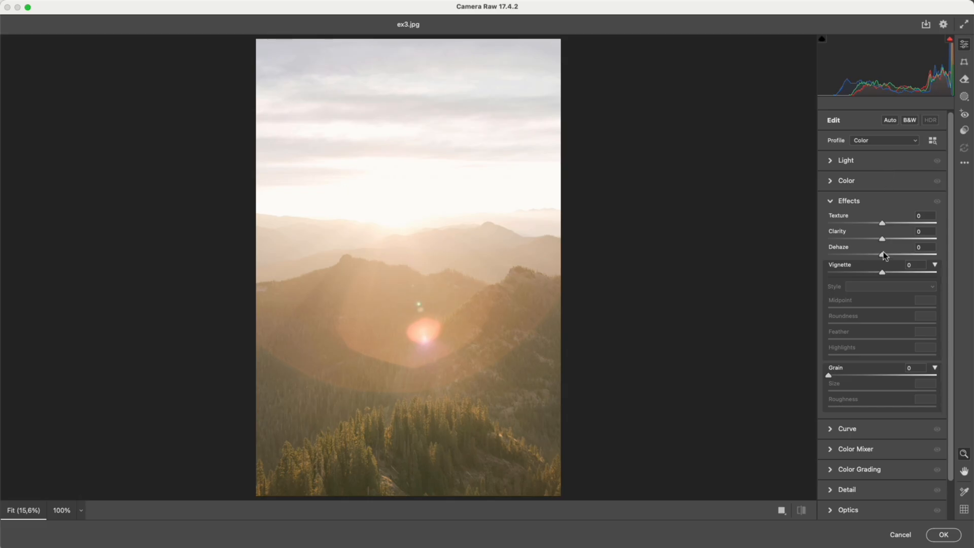
Set Dehaze to +64 on the sunset ridge photo and compare before/after side by side
{"action": "left_click_drag", "start_coordinate": [882, 256], "coordinate": [931, 256]}
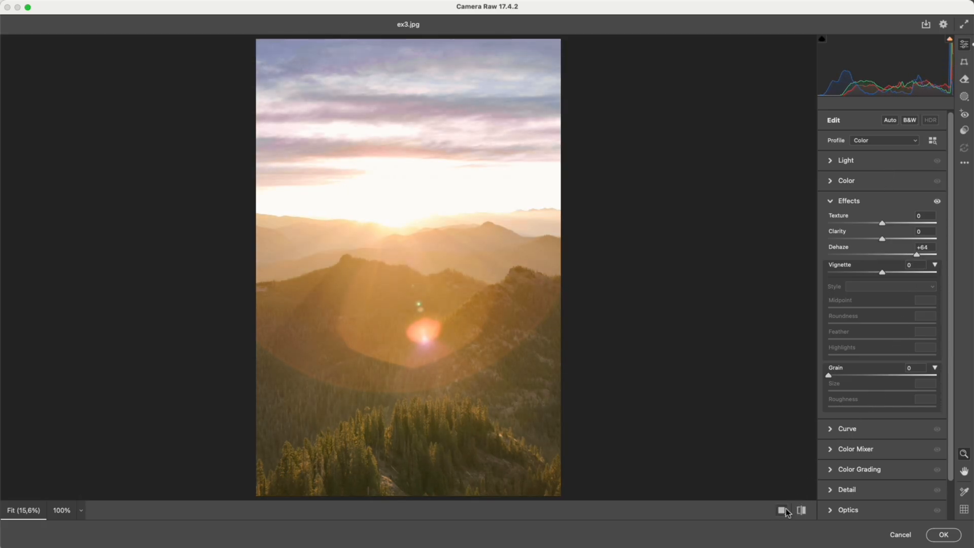
{"action": "left_click", "coordinate": [801, 511]}
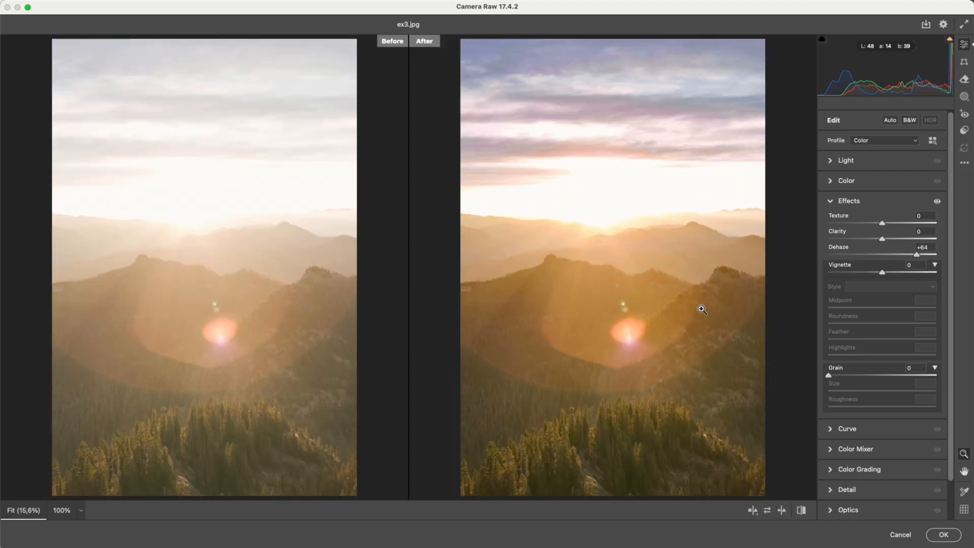